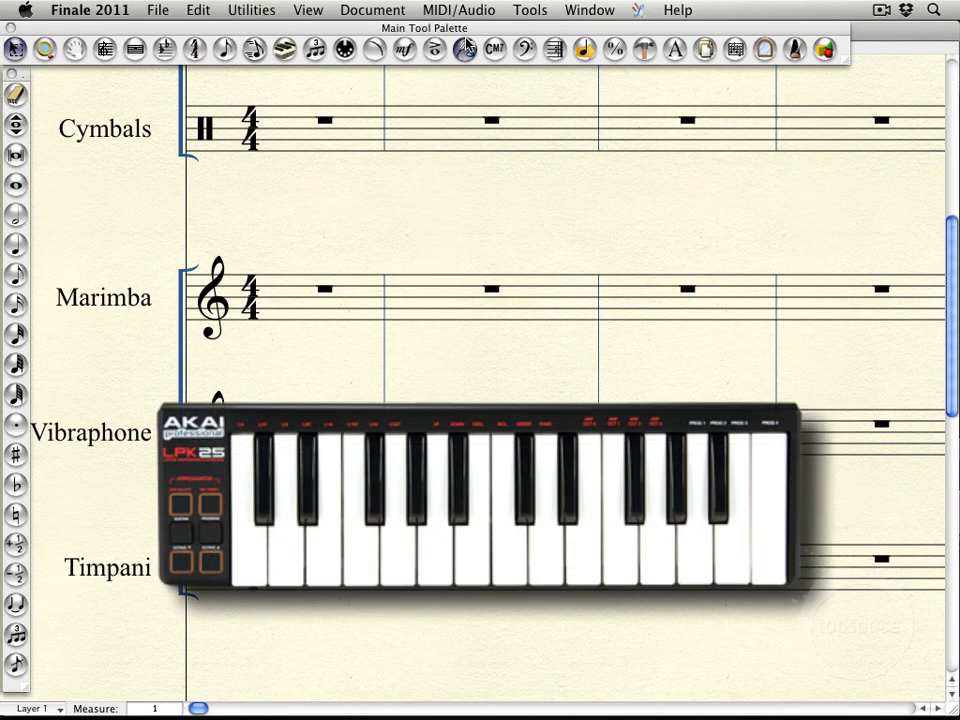
Step: In MIDI/Internal Speaker Setup, first clear the channels 1–16 input device to none
click(458, 10)
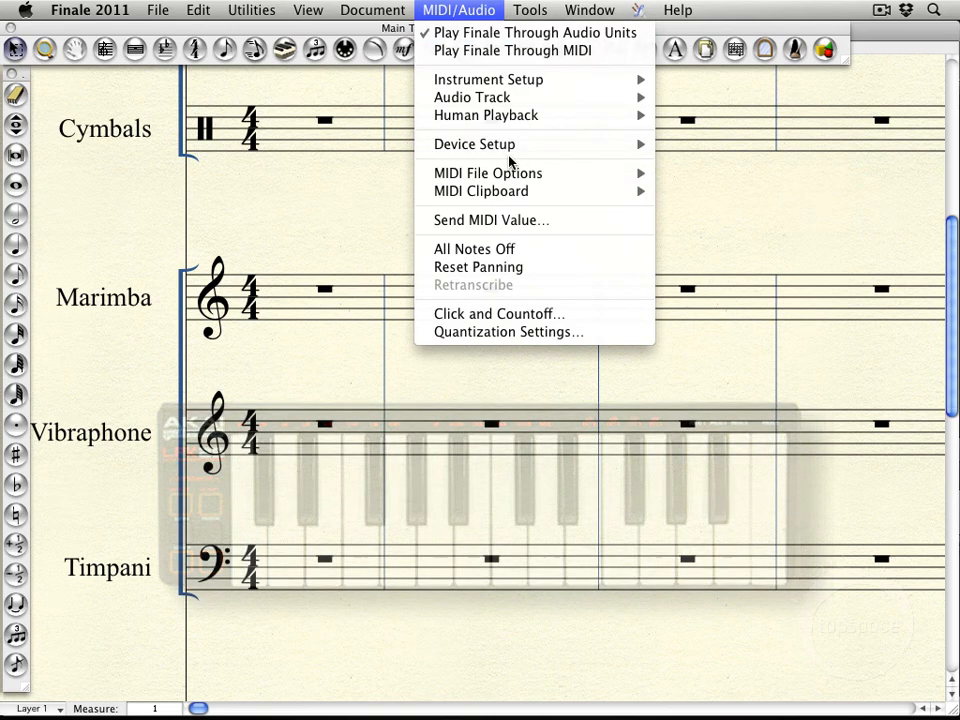
mouse_move(474, 144)
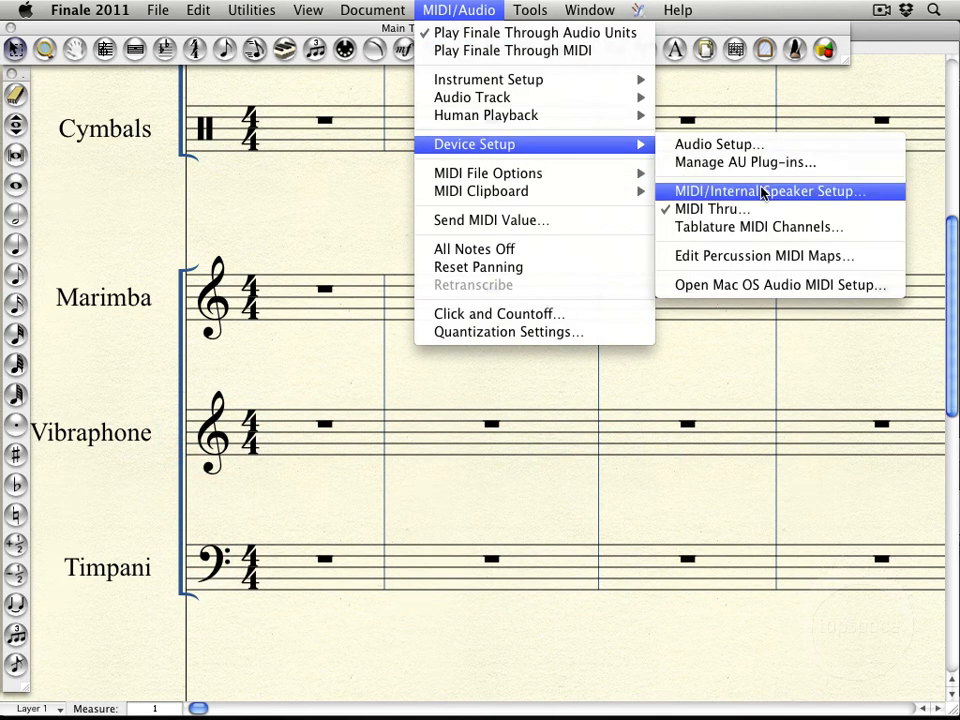
click(768, 192)
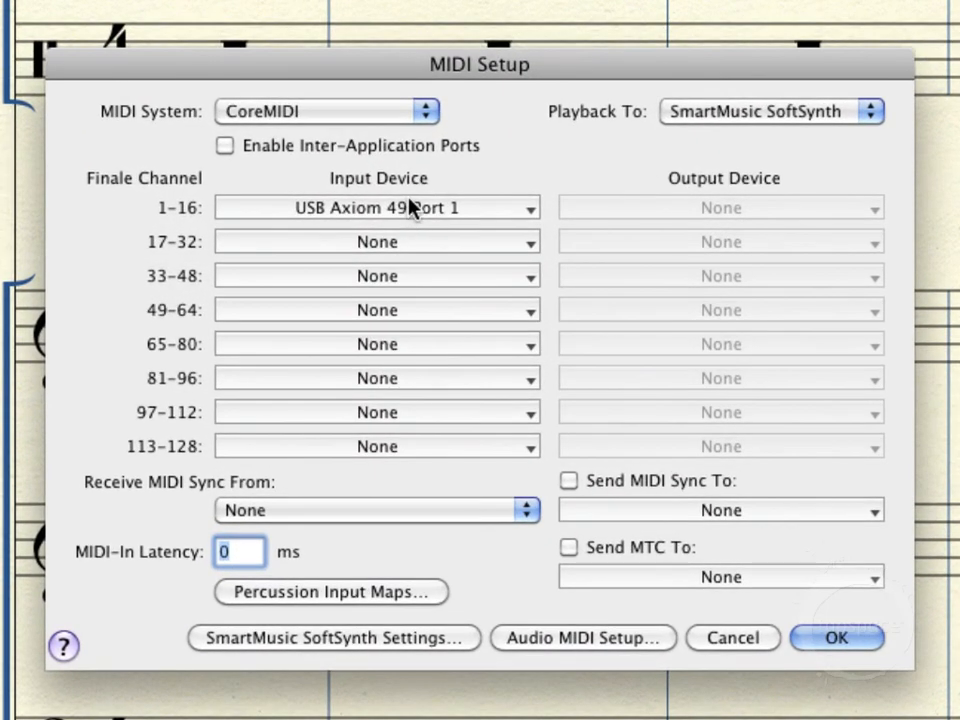
click(376, 208)
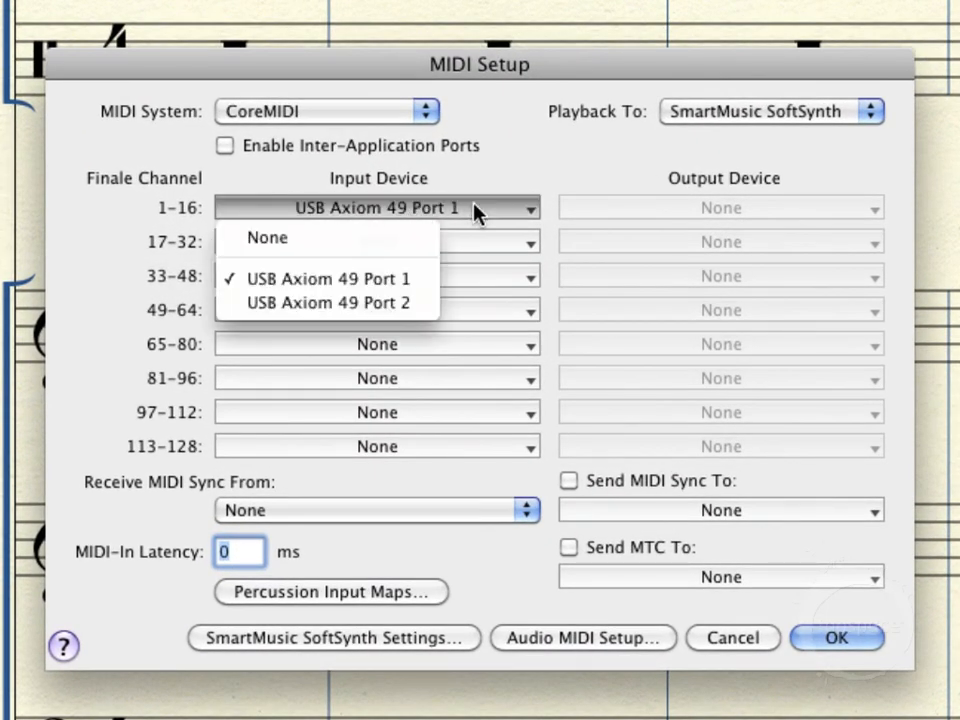
click(268, 238)
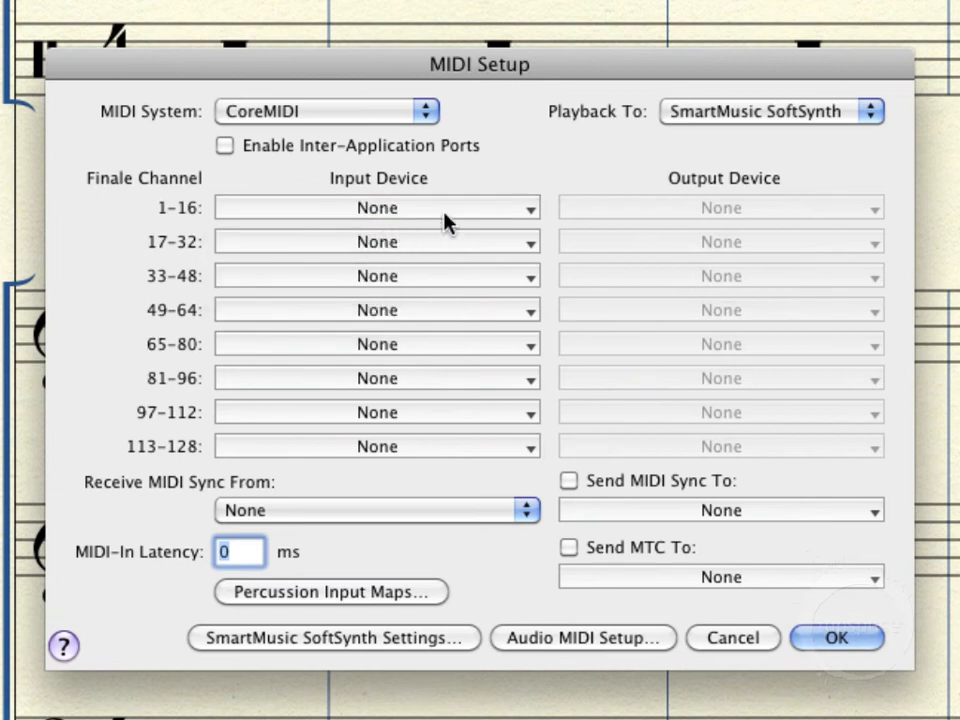
Step: Set the channels 1–16 input to USB Axiom 49 Port 1 and confirm the setup
click(376, 208)
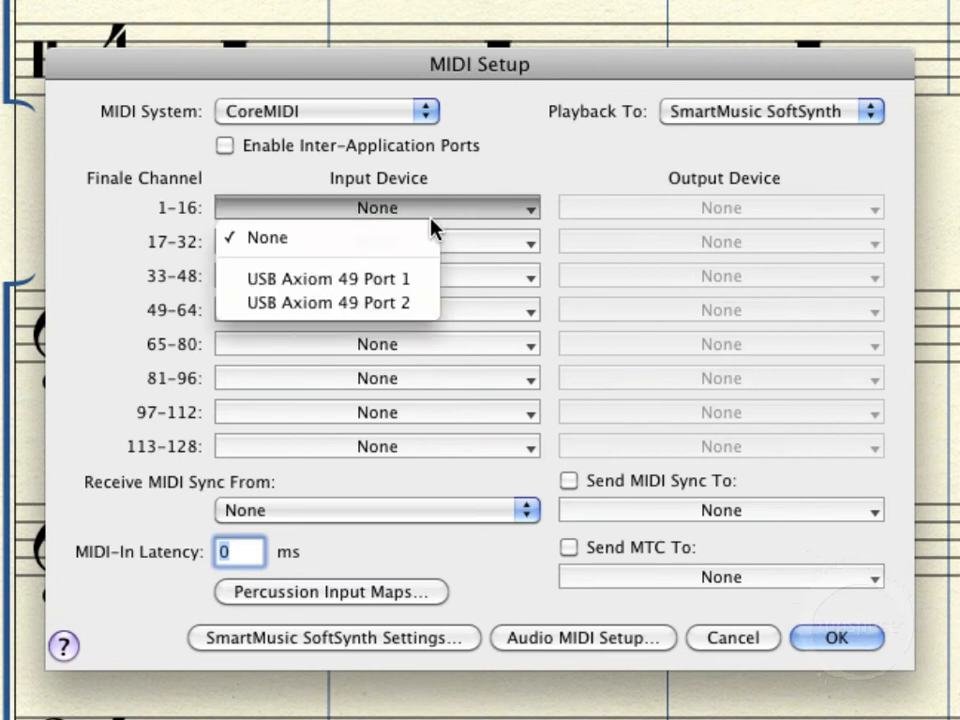
mouse_move(330, 278)
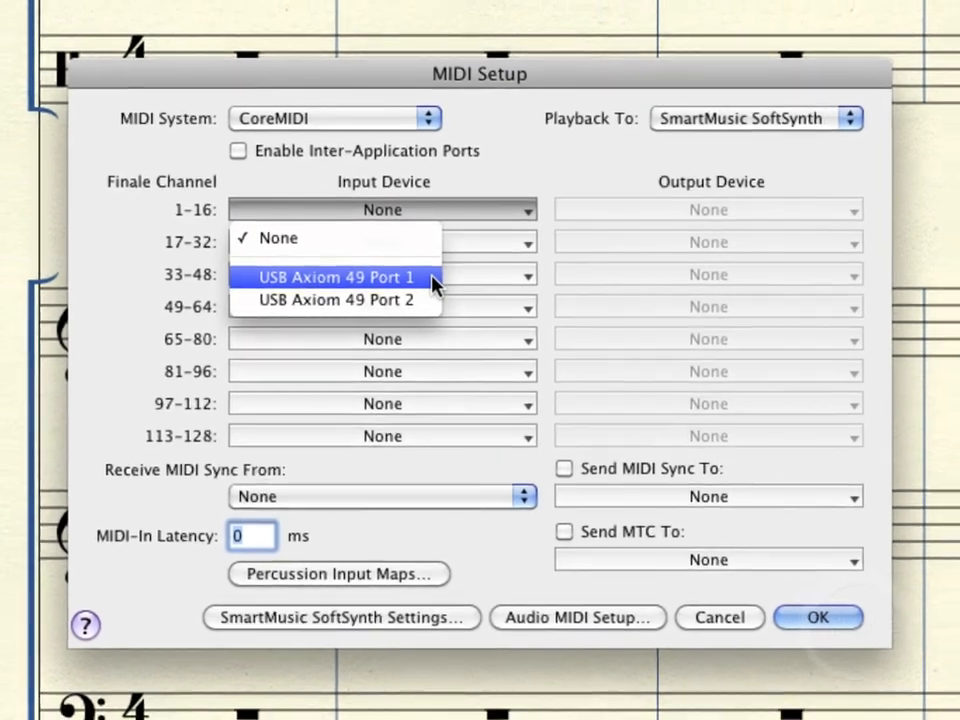
click(336, 276)
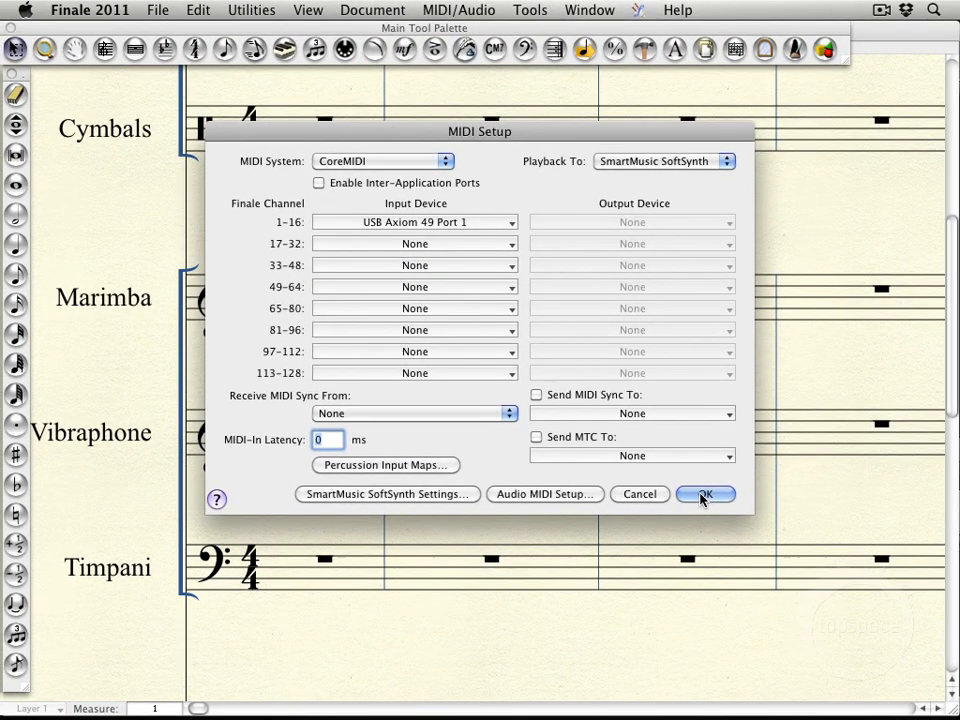
click(704, 494)
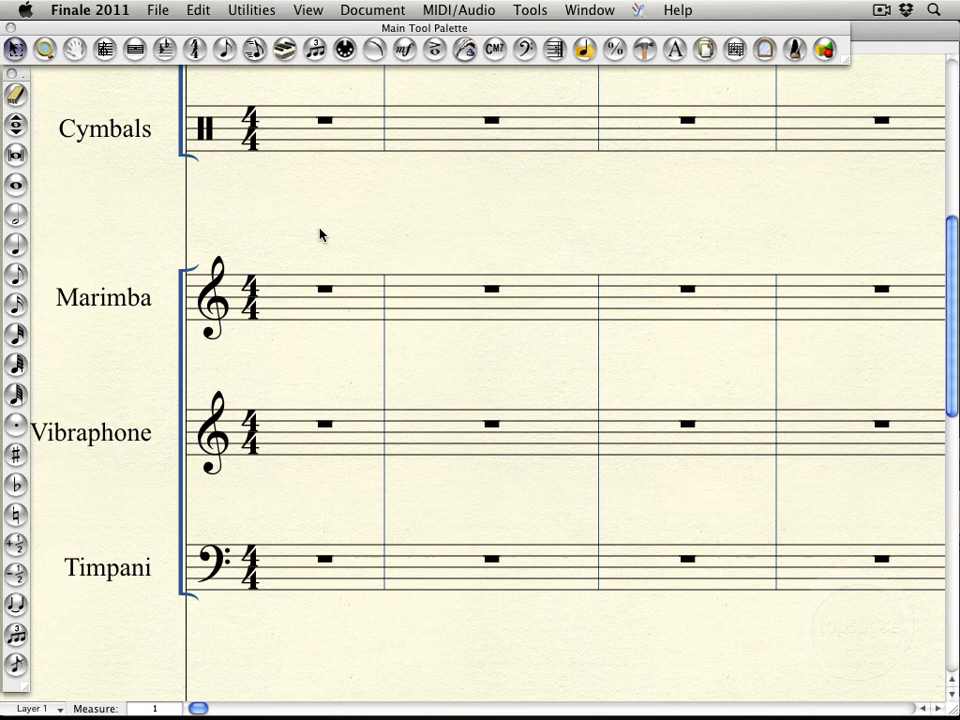
mouse_move(276, 122)
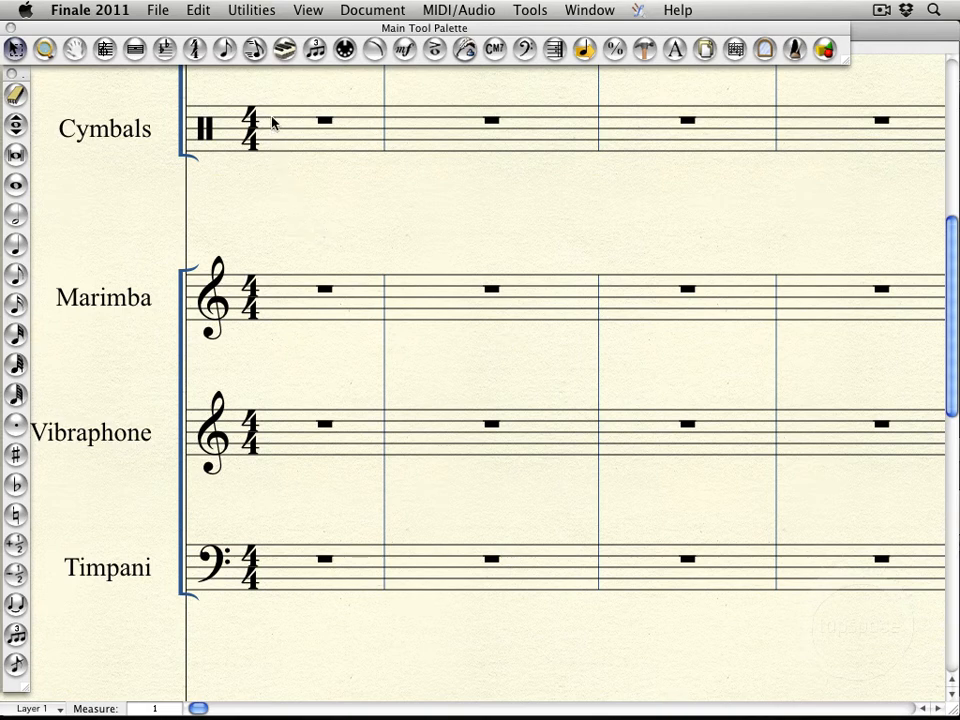
Step: Engage Speedy Entry on the timpani's first measure to audition the MIDI keyboard without keeping notes
click(254, 48)
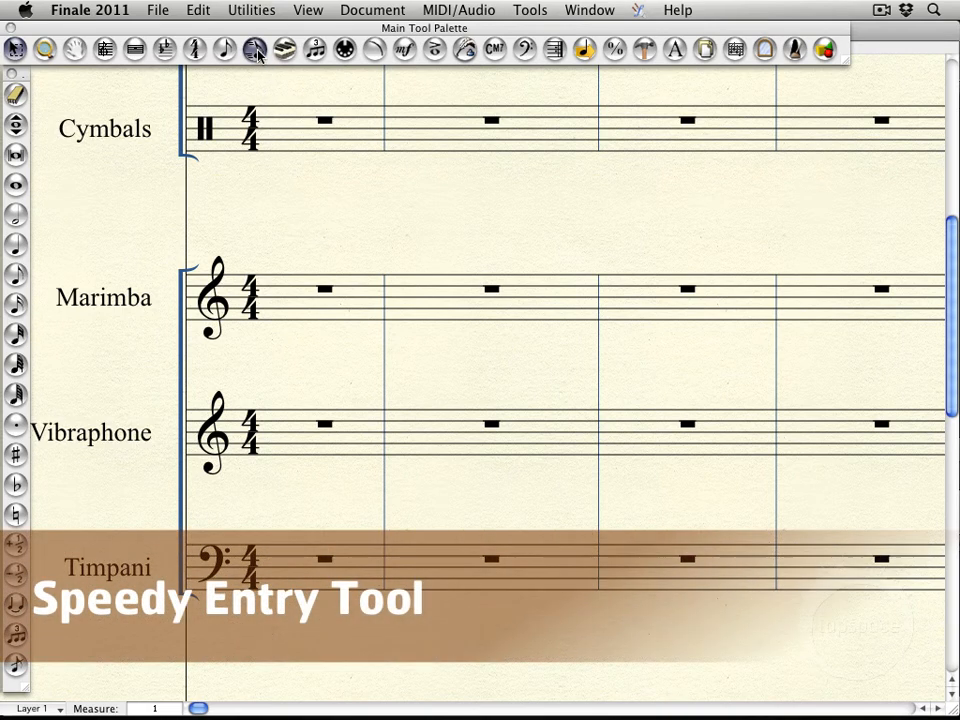
click(324, 128)
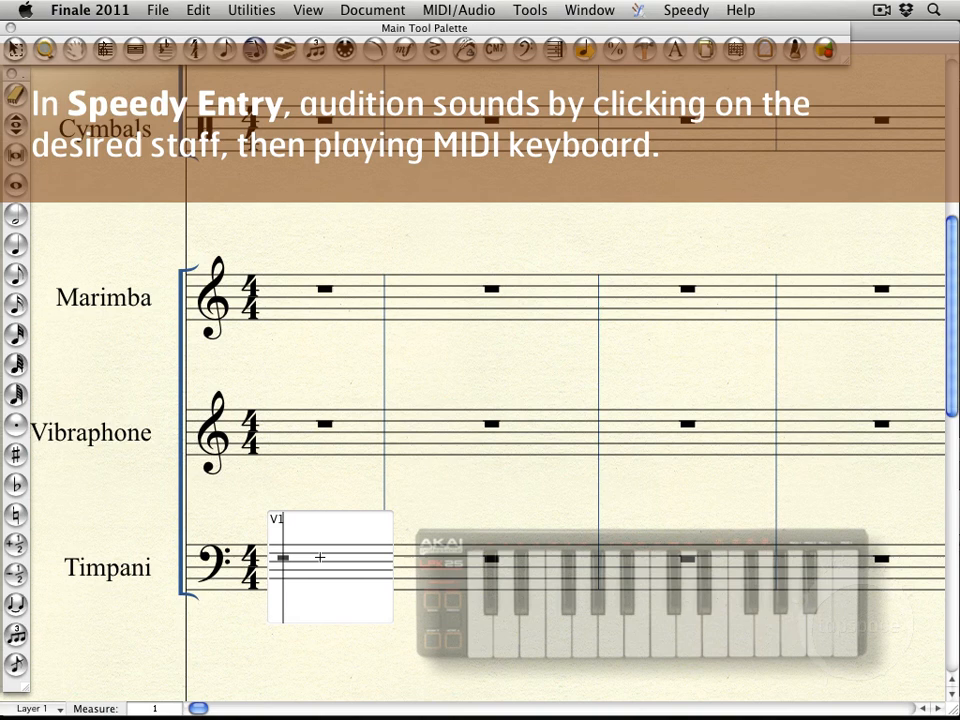
scroll(down, 3)
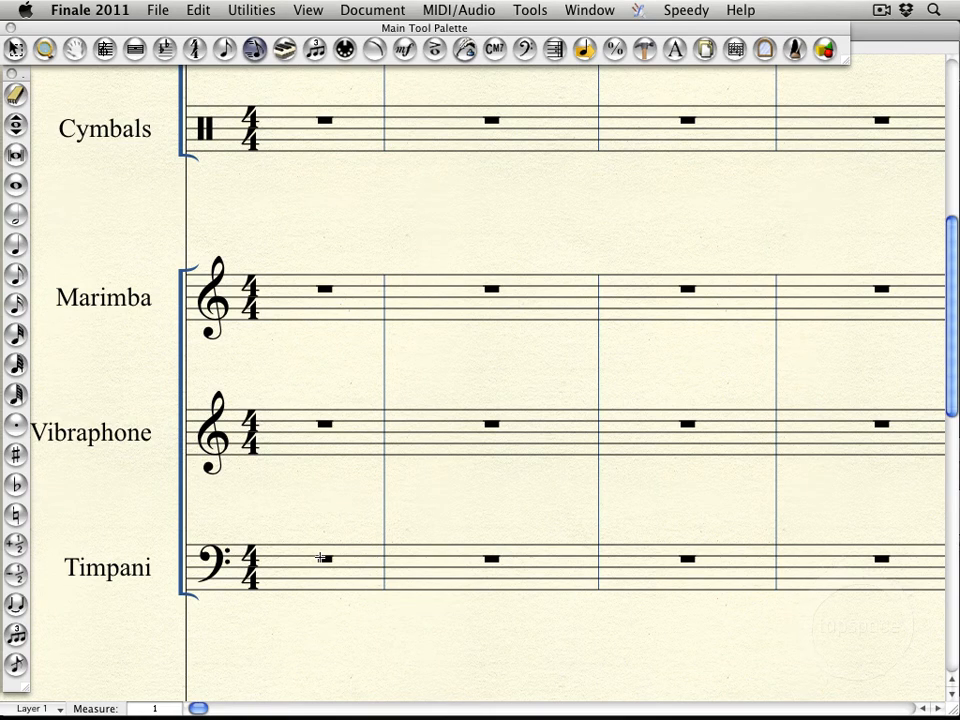
mouse_move(292, 516)
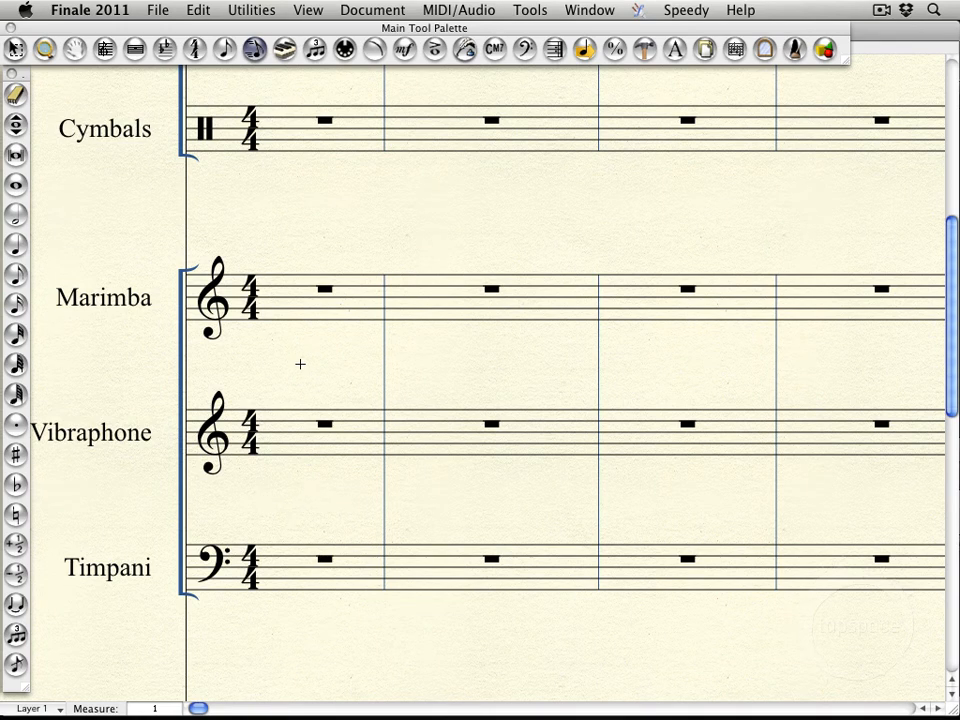
mouse_move(300, 300)
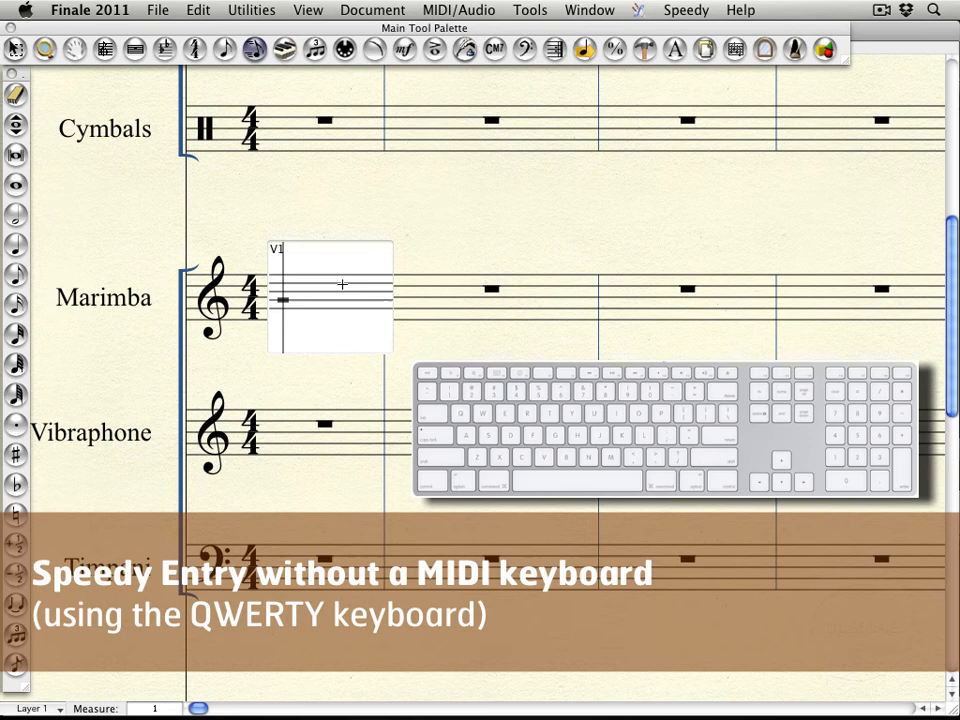
Step: Enter a stepwise run of beamed eighth notes in the marimba's first measure with Speedy Entry
click(684, 10)
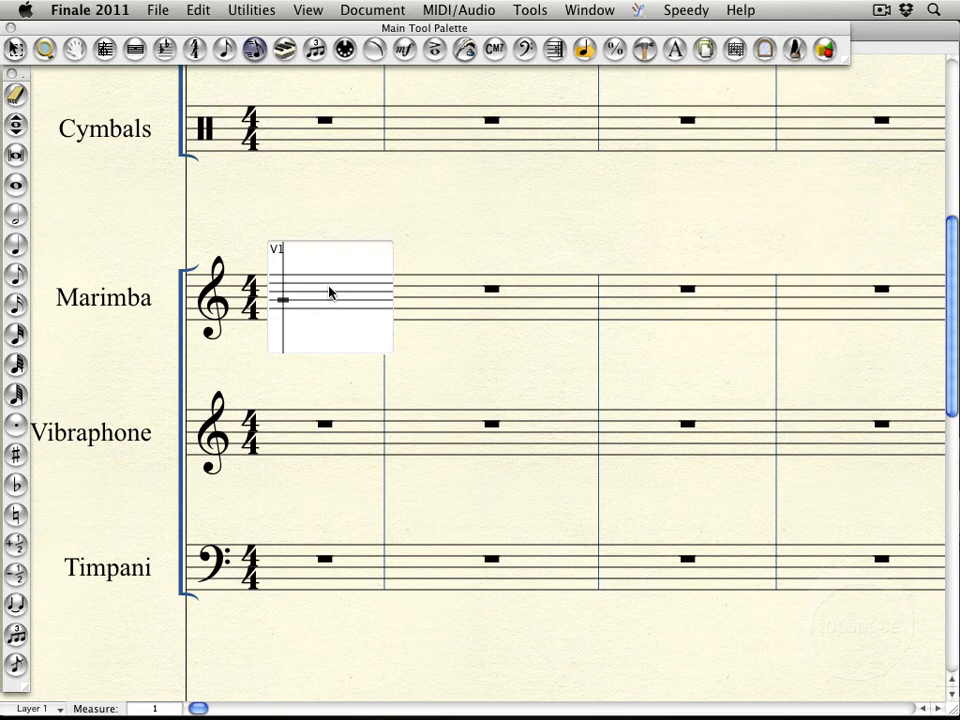
mouse_move(334, 284)
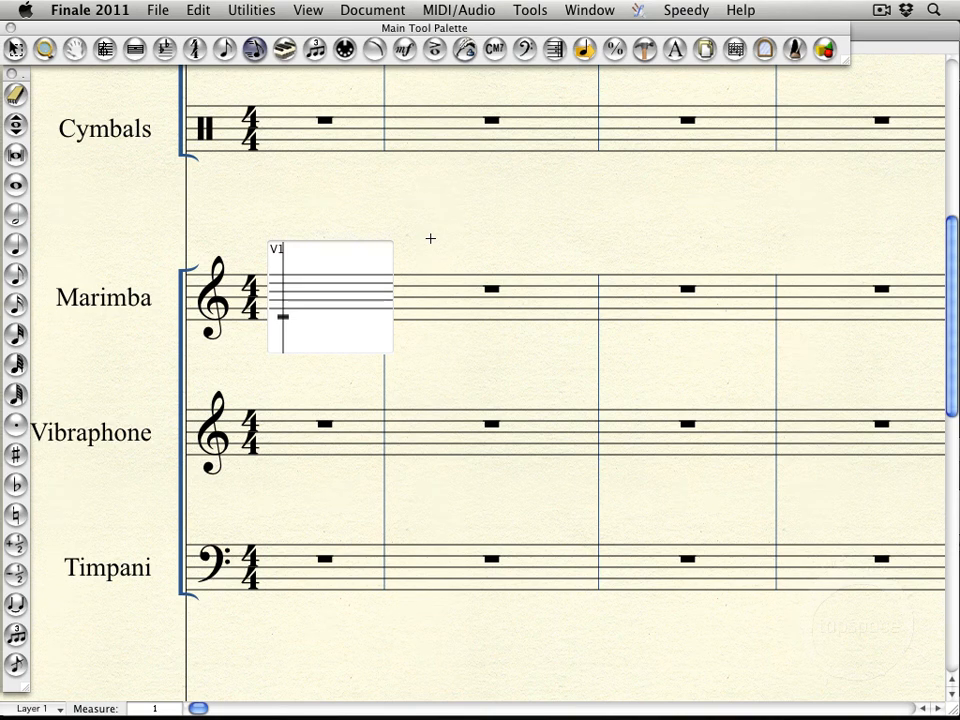
click(290, 312)
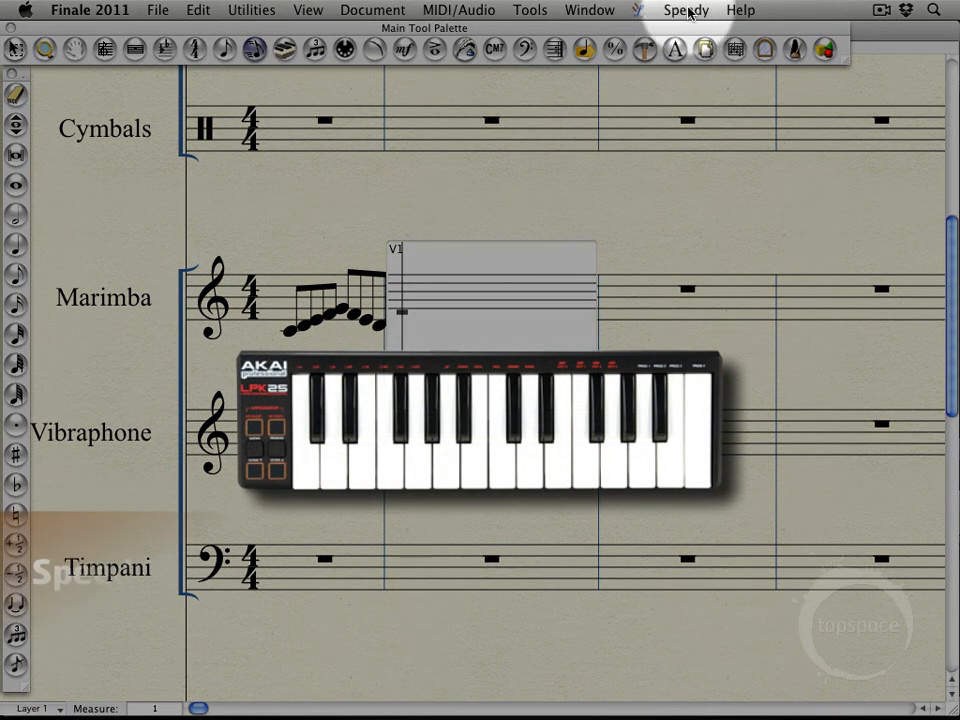
Step: Extend the eighth-note pattern through marimba measures 2–4, then undo back to empty rests
click(686, 10)
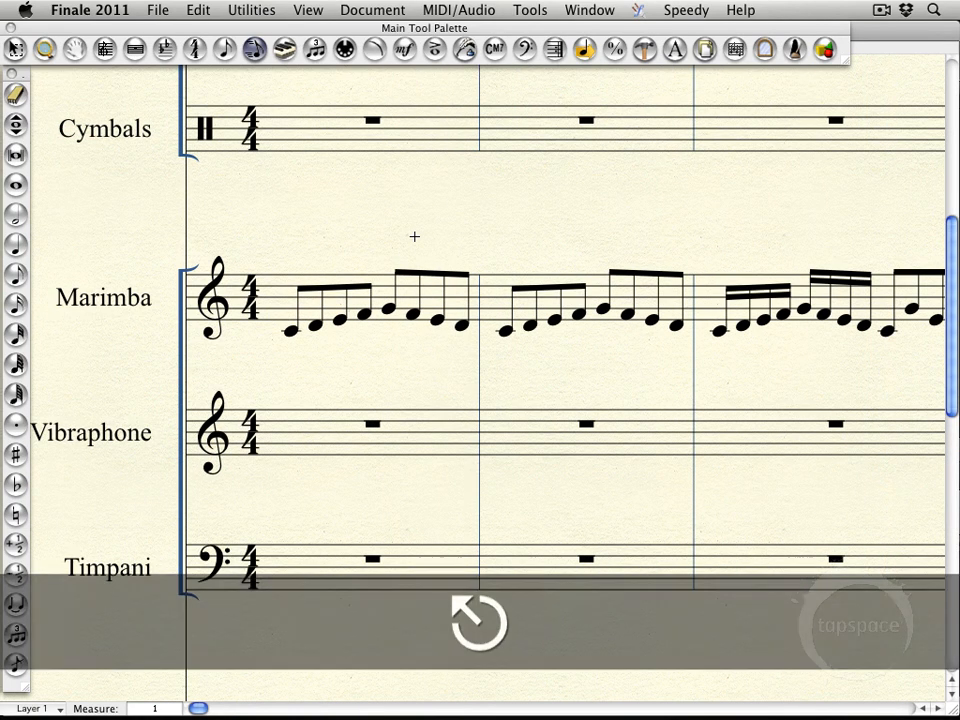
scroll(right, 3)
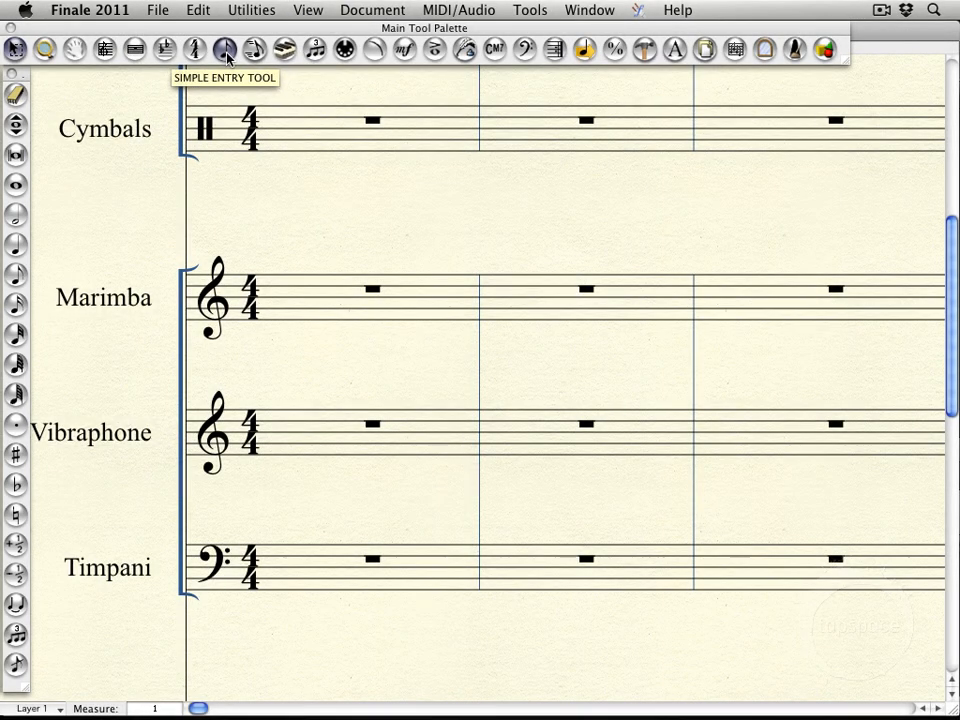
Step: Rebuild the marimba's first-measure eighth-note run with Simple Entry, starting a note in measure 2
click(280, 310)
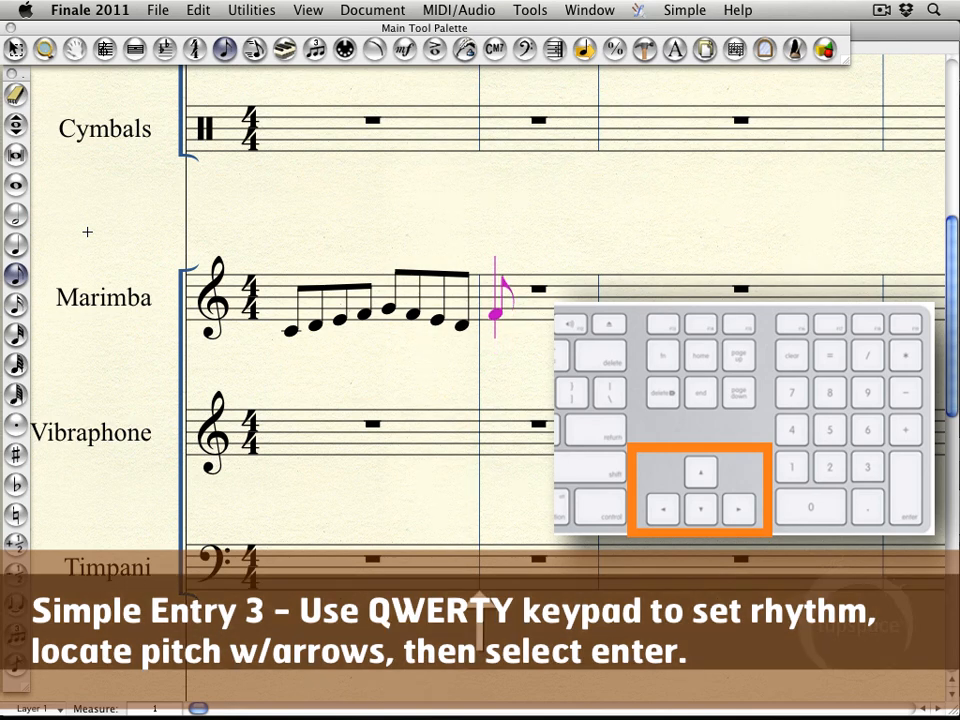
Step: Continue the marimba line through measure 5 with eighths, quarter notes and a sixteenth-note run
key(Down)
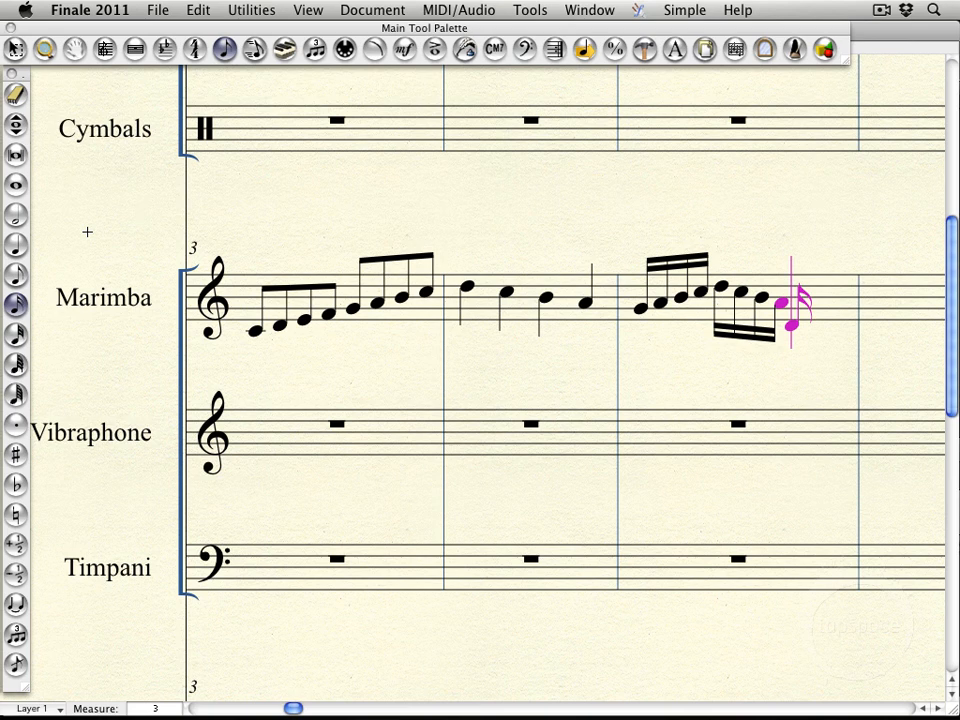
Step: Undo the stray quarter and sixteenth notes and re-enter the measures as continuous eighth-note runs
key(cmd+z)
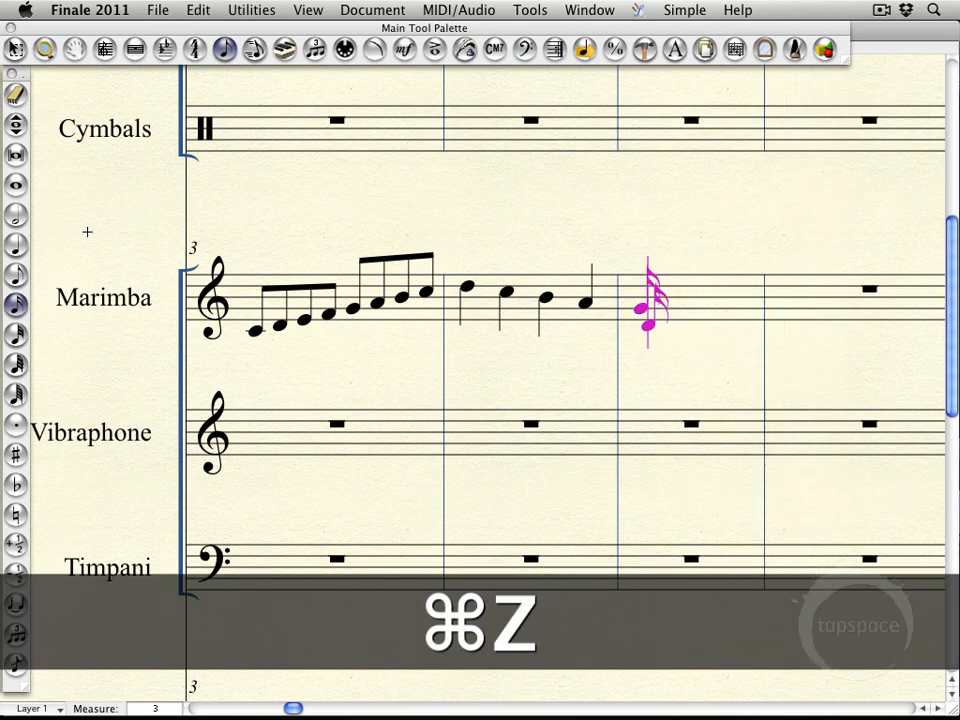
key(cmd+z)
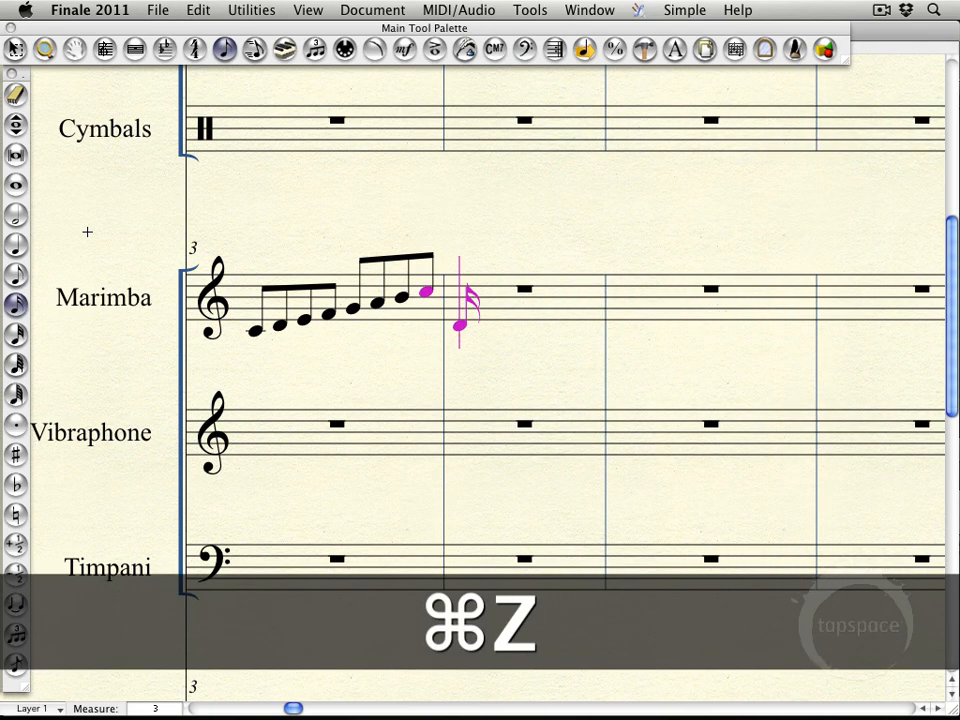
key(cmd+z)
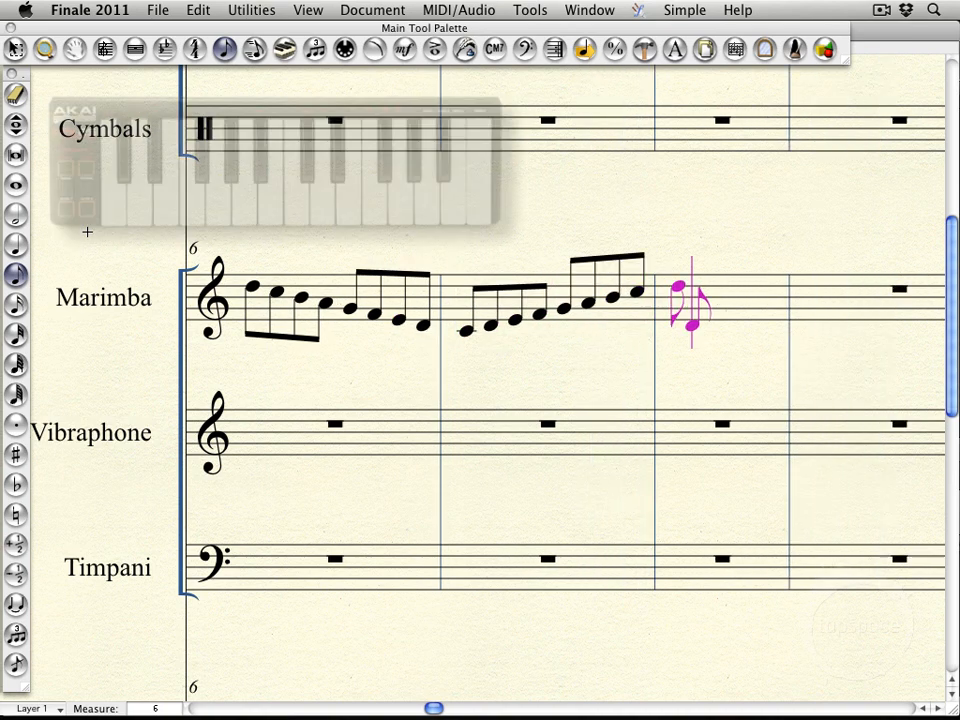
key(cmd+z)
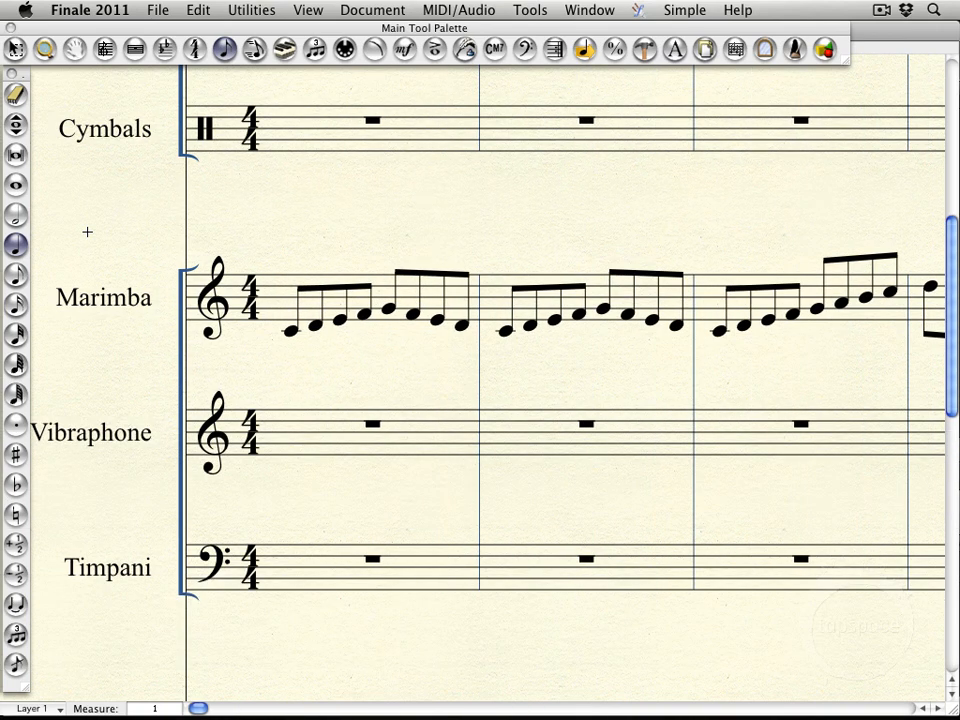
click(272, 240)
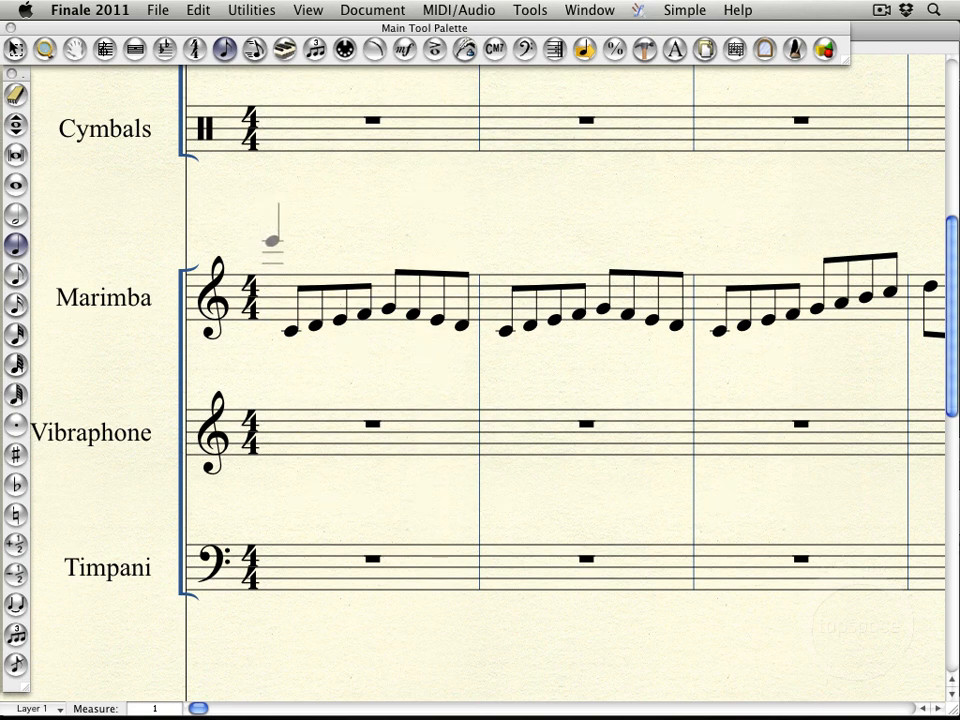